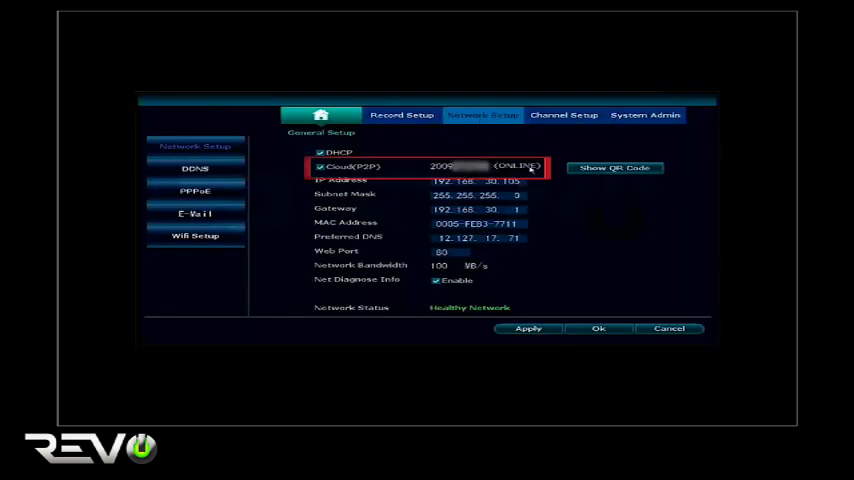
mouse_move(548, 210)
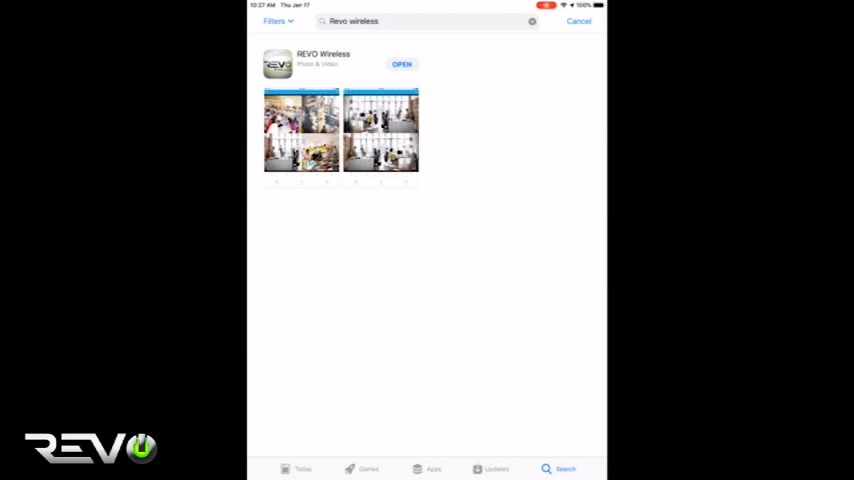
Launch Revo Wireless and start adding a new device by cloud ID.
click(400, 64)
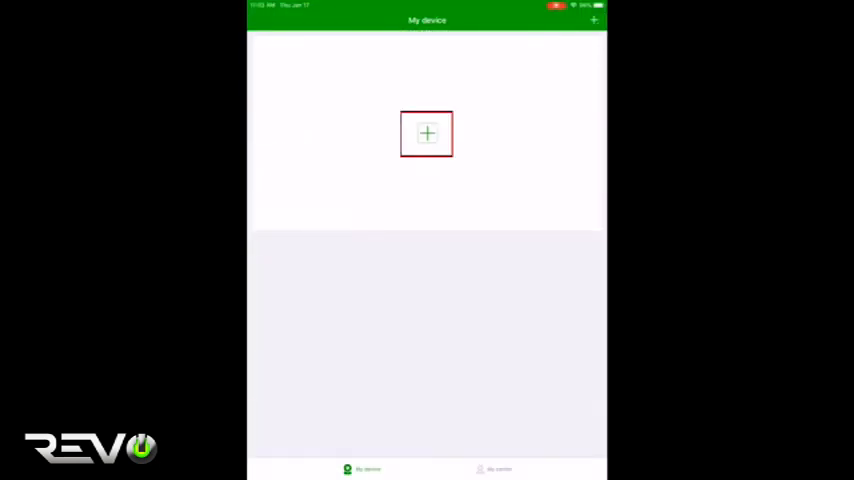
click(428, 134)
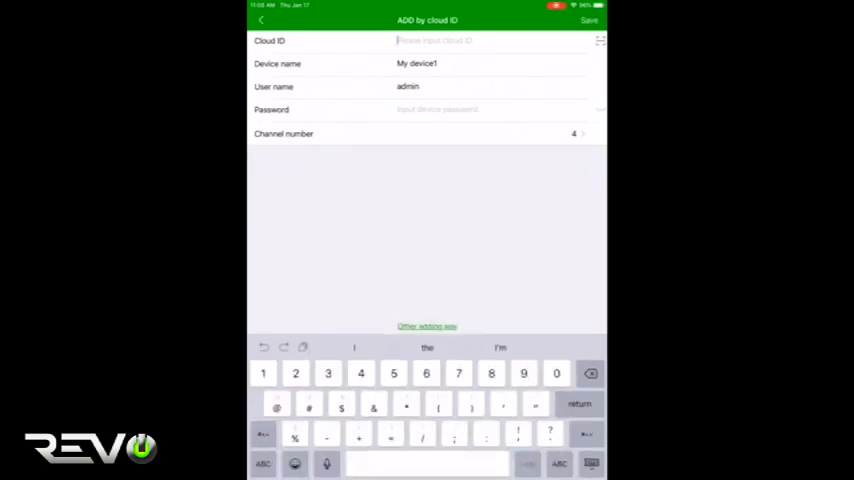
Enter the NVR's cloud ID, device name, user name admin and password.
text(1)
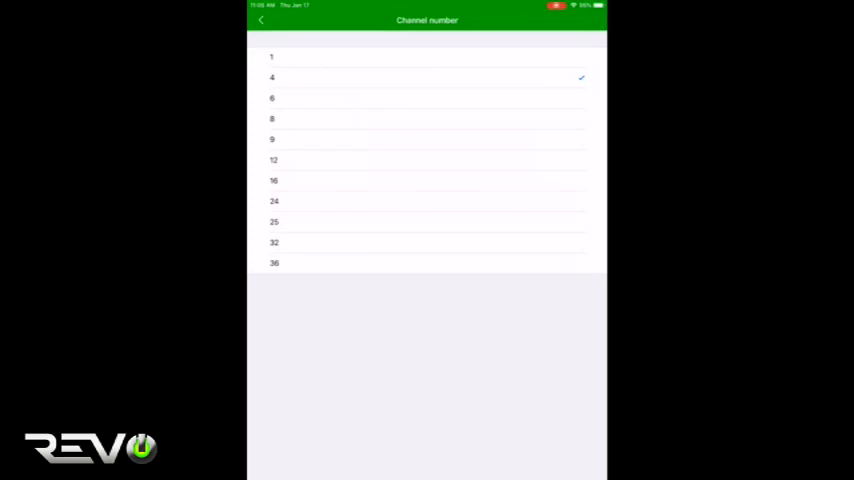
Keep the channel count at 4 and save the device to My device.
click(260, 20)
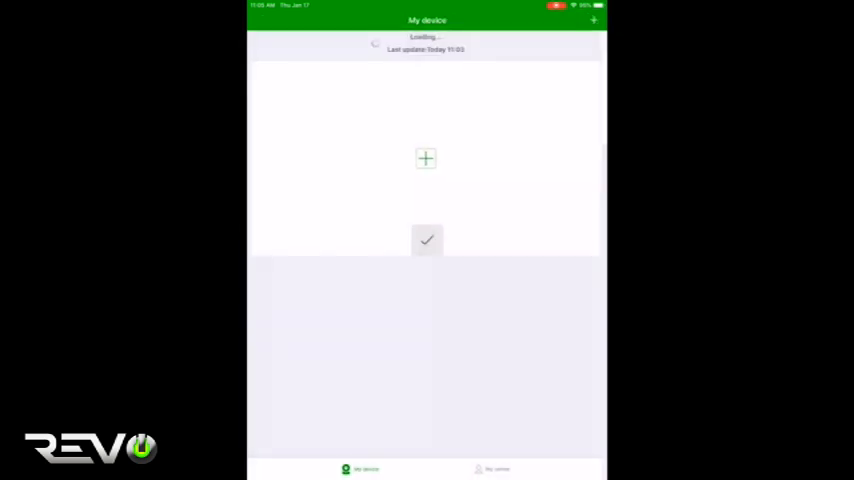